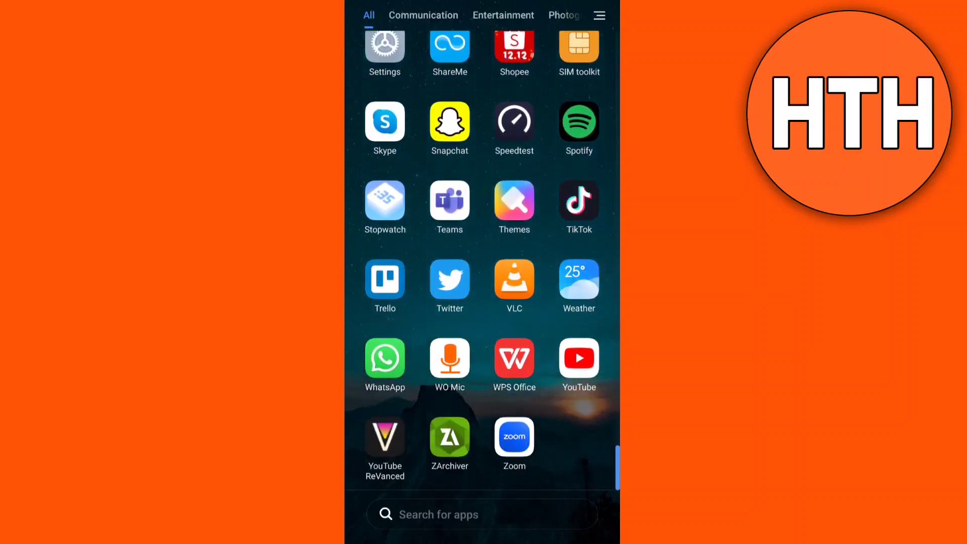
Pull down the Control Center from the home screen.
left_click(385, 359)
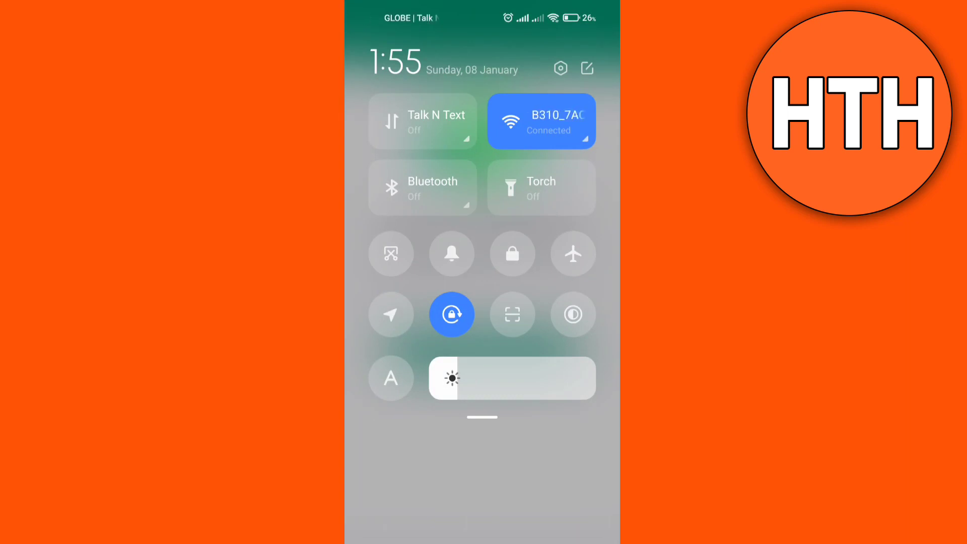
Turn on Talk N Text mobile data and close the Control Center.
left_click(422, 120)
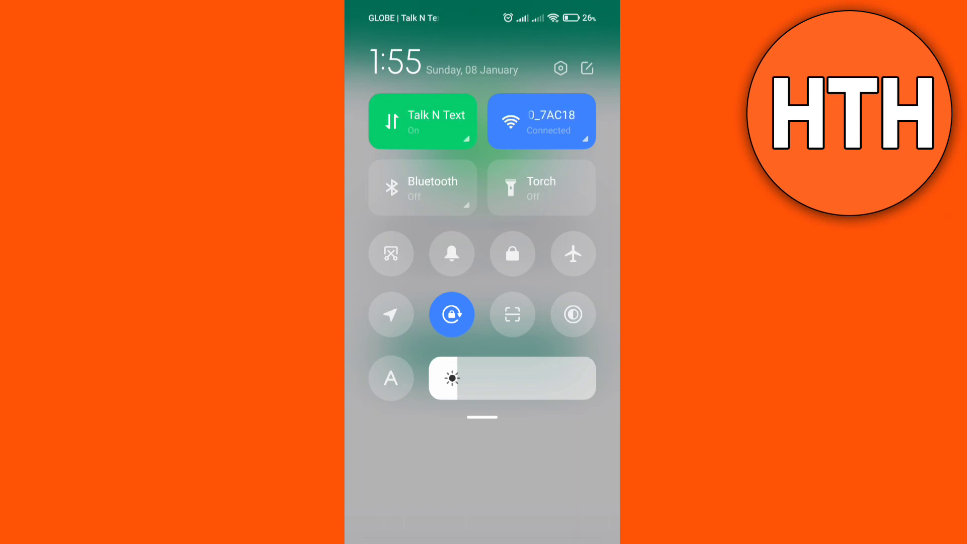
left_click(422, 121)
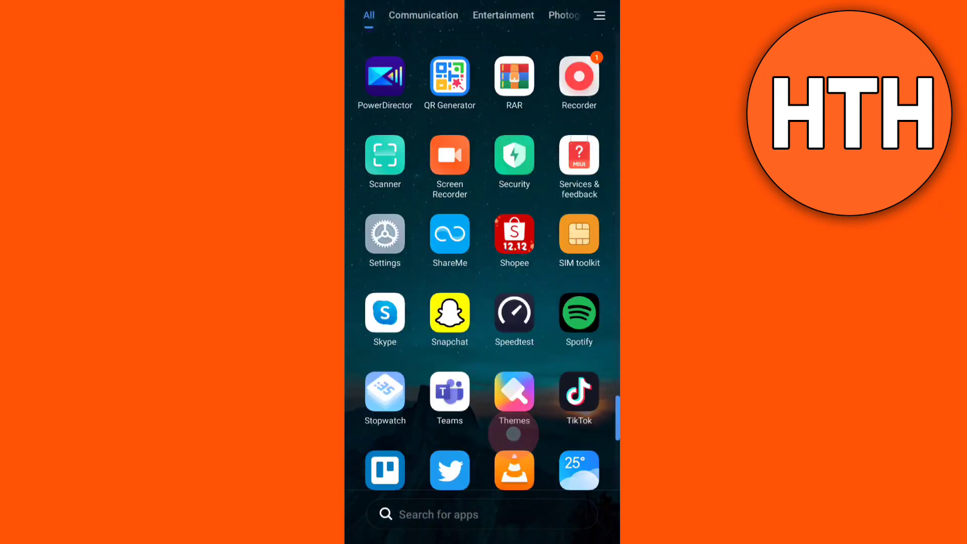
Go from Settings through Apps to WhatsApp's App info page.
left_click(384, 241)
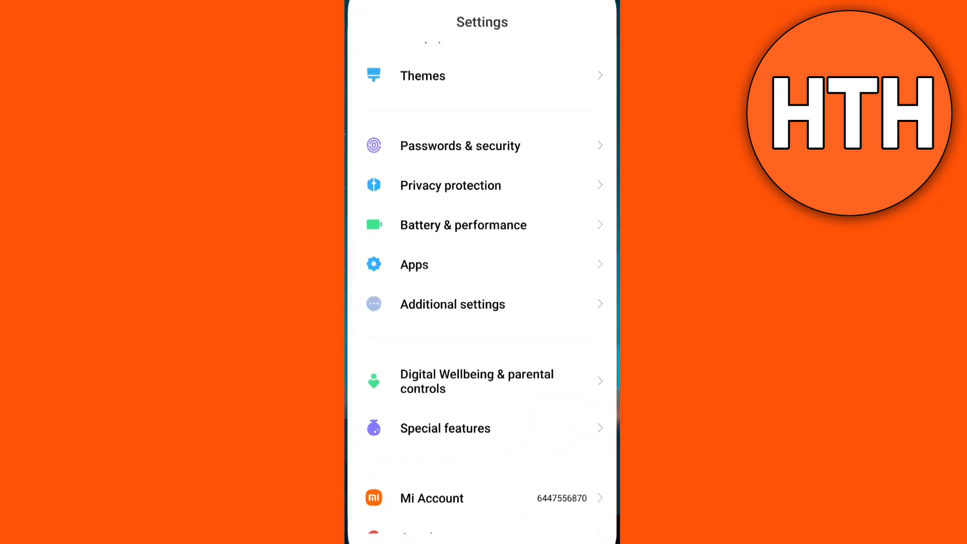
left_click(481, 262)
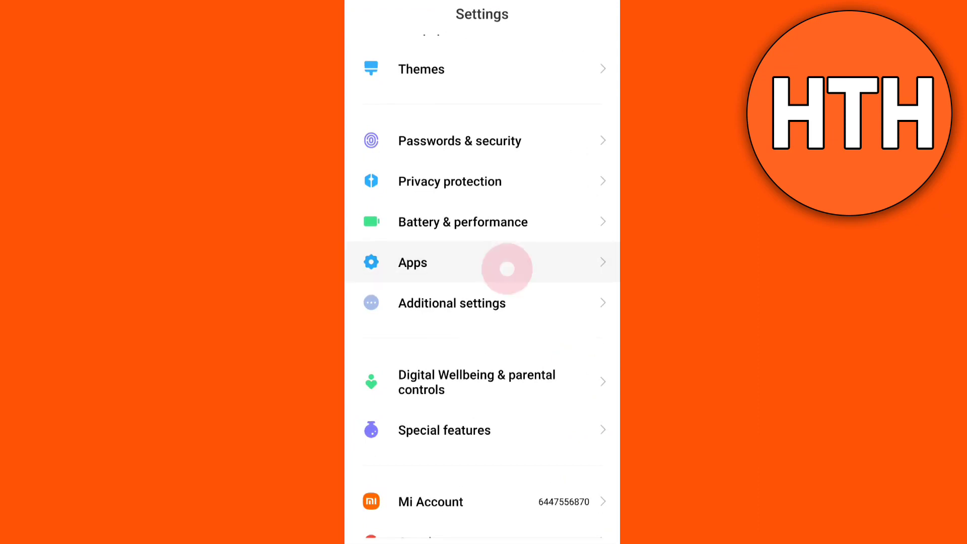
left_click(412, 261)
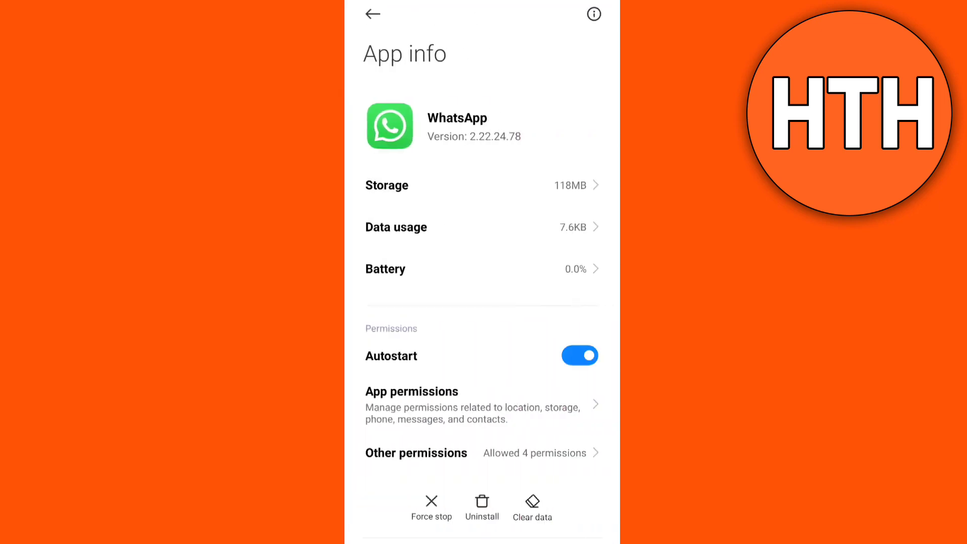
Set WhatsApp's camera permission to Don't allow, then re-allow it.
left_click(412, 391)
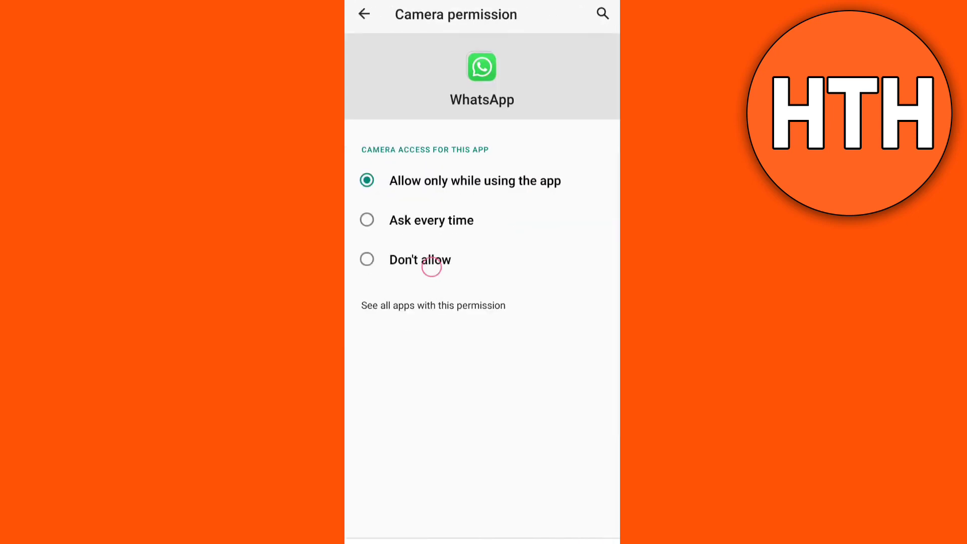
left_click(367, 259)
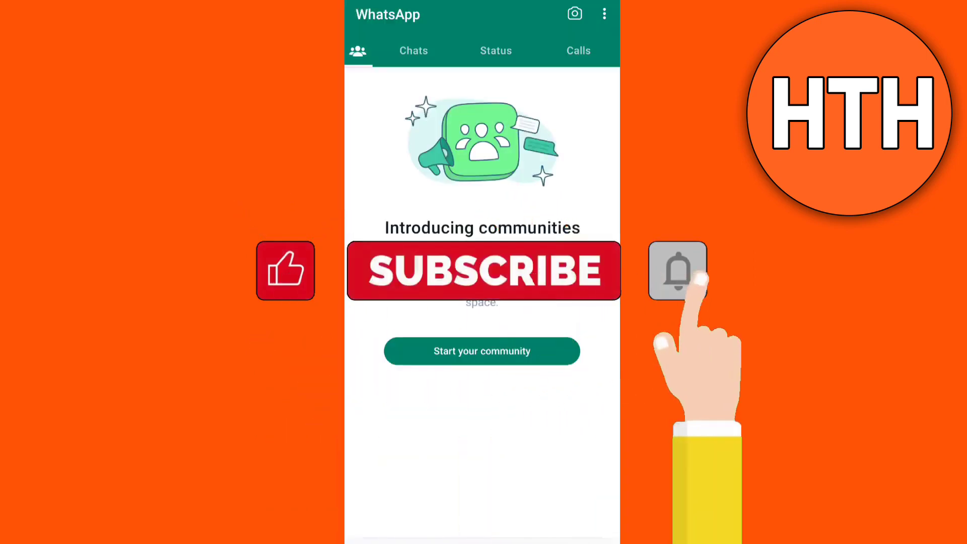
Relaunch WhatsApp and wait for its Communities screen to load.
left_click(677, 270)
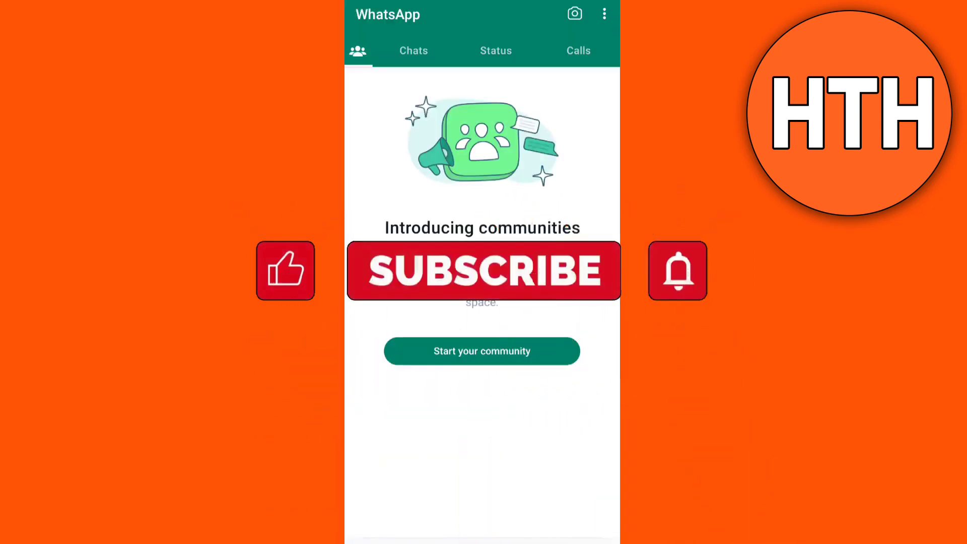